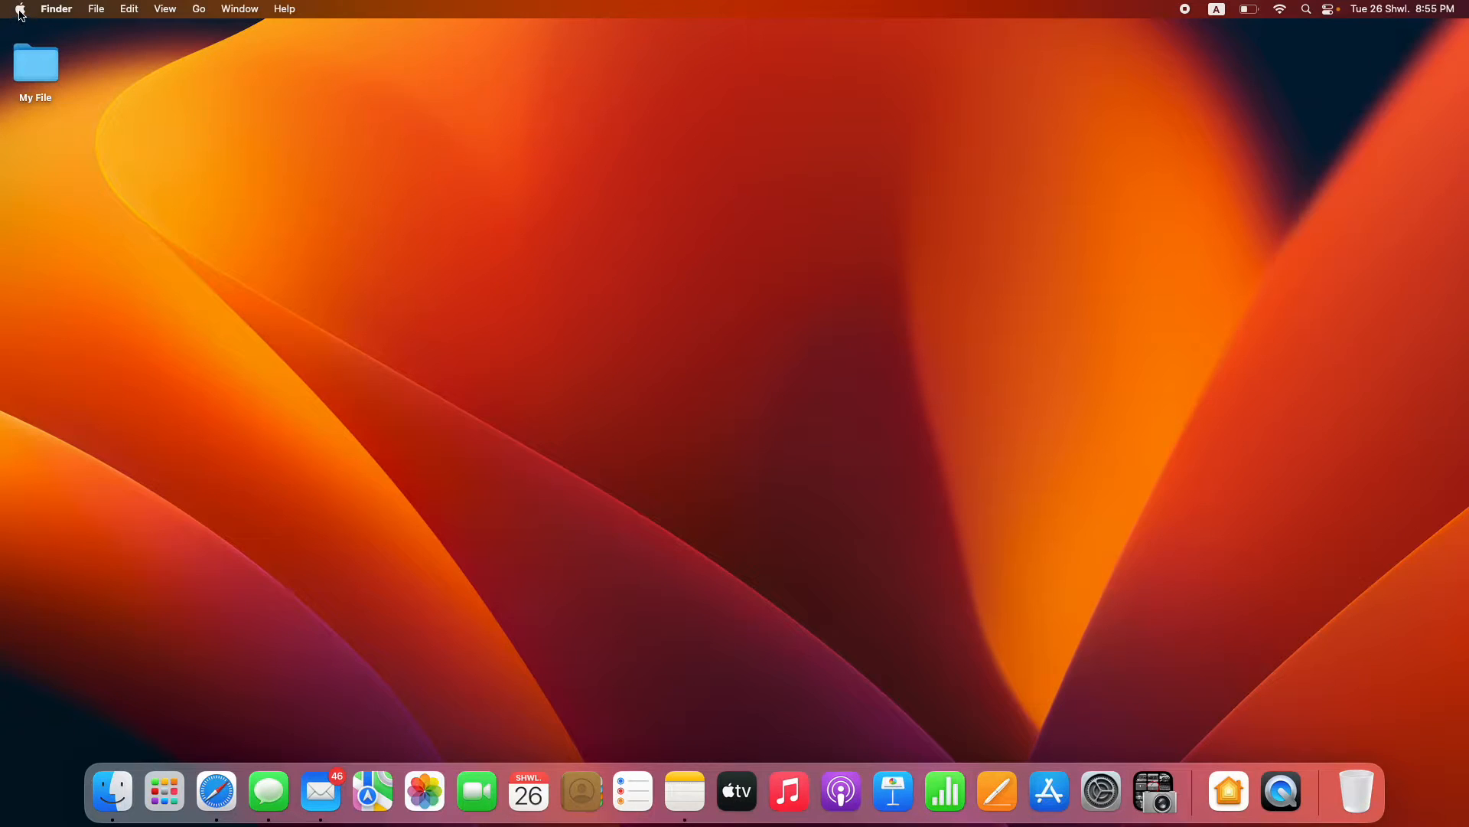
- Open the Apple menu from the Finder menu bar
click(18, 9)
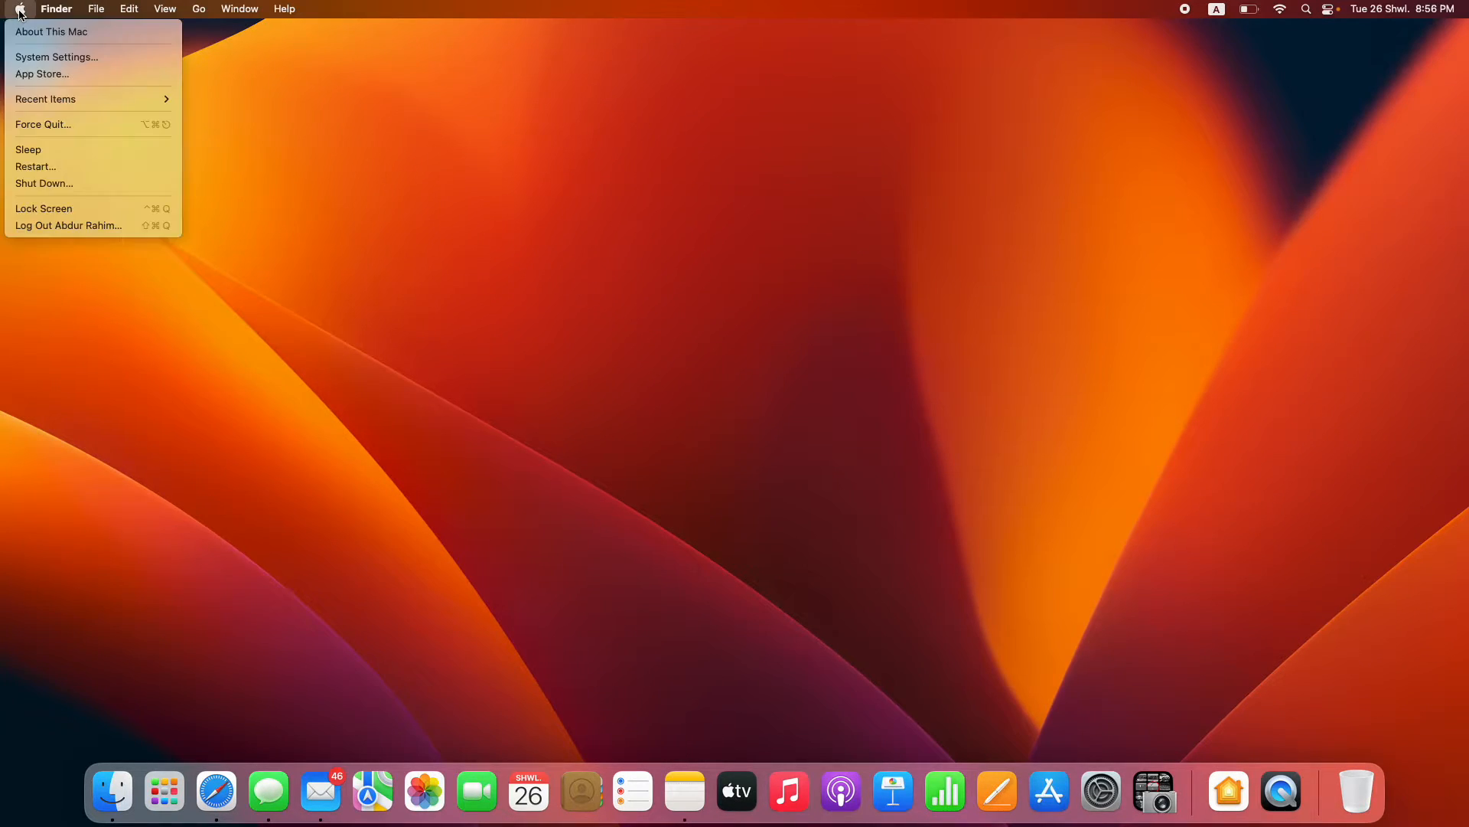
mouse_move(56, 56)
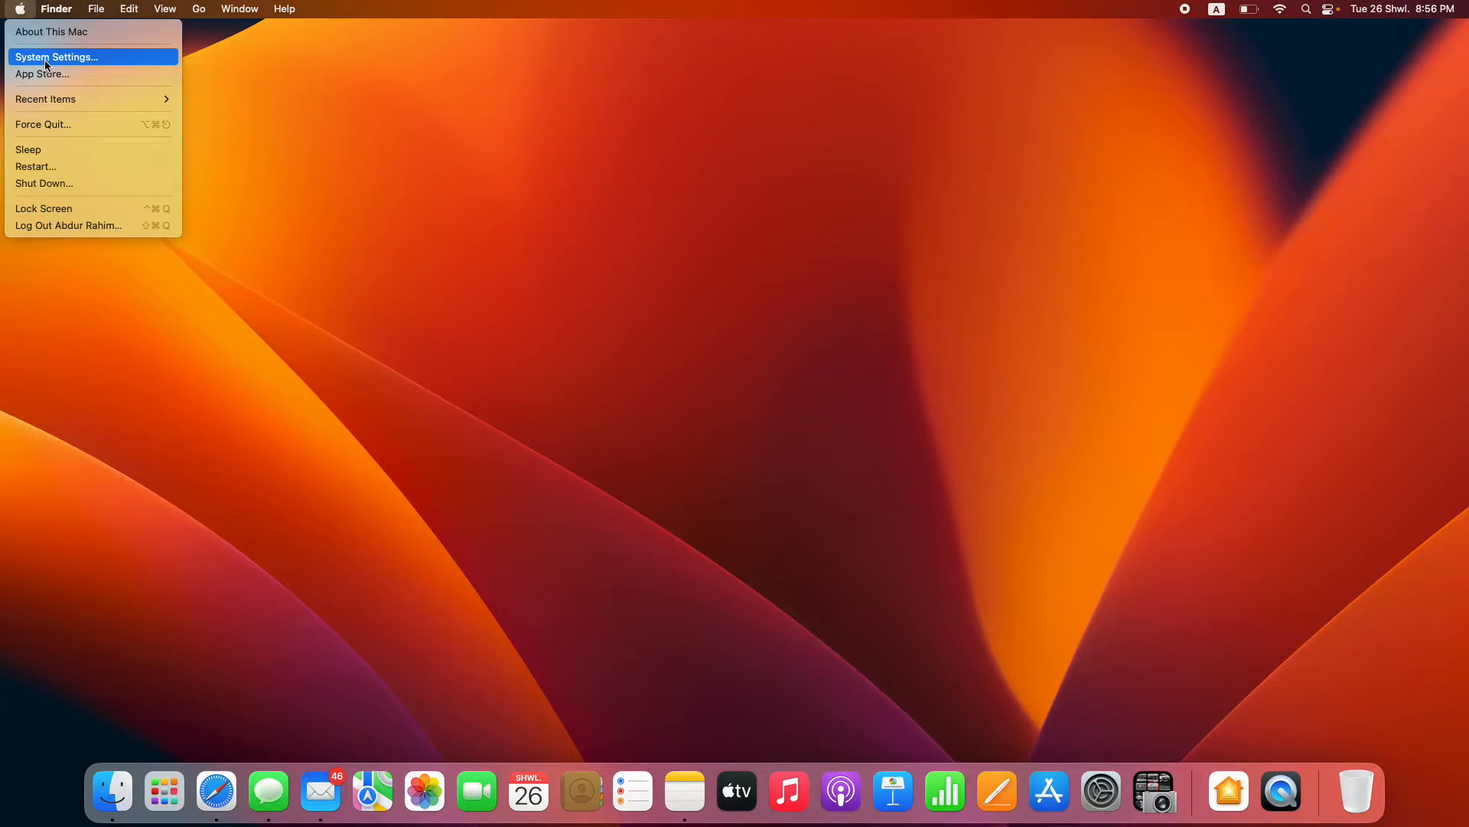
- Launch System Settings and go to the Screen Saver pane
click(56, 57)
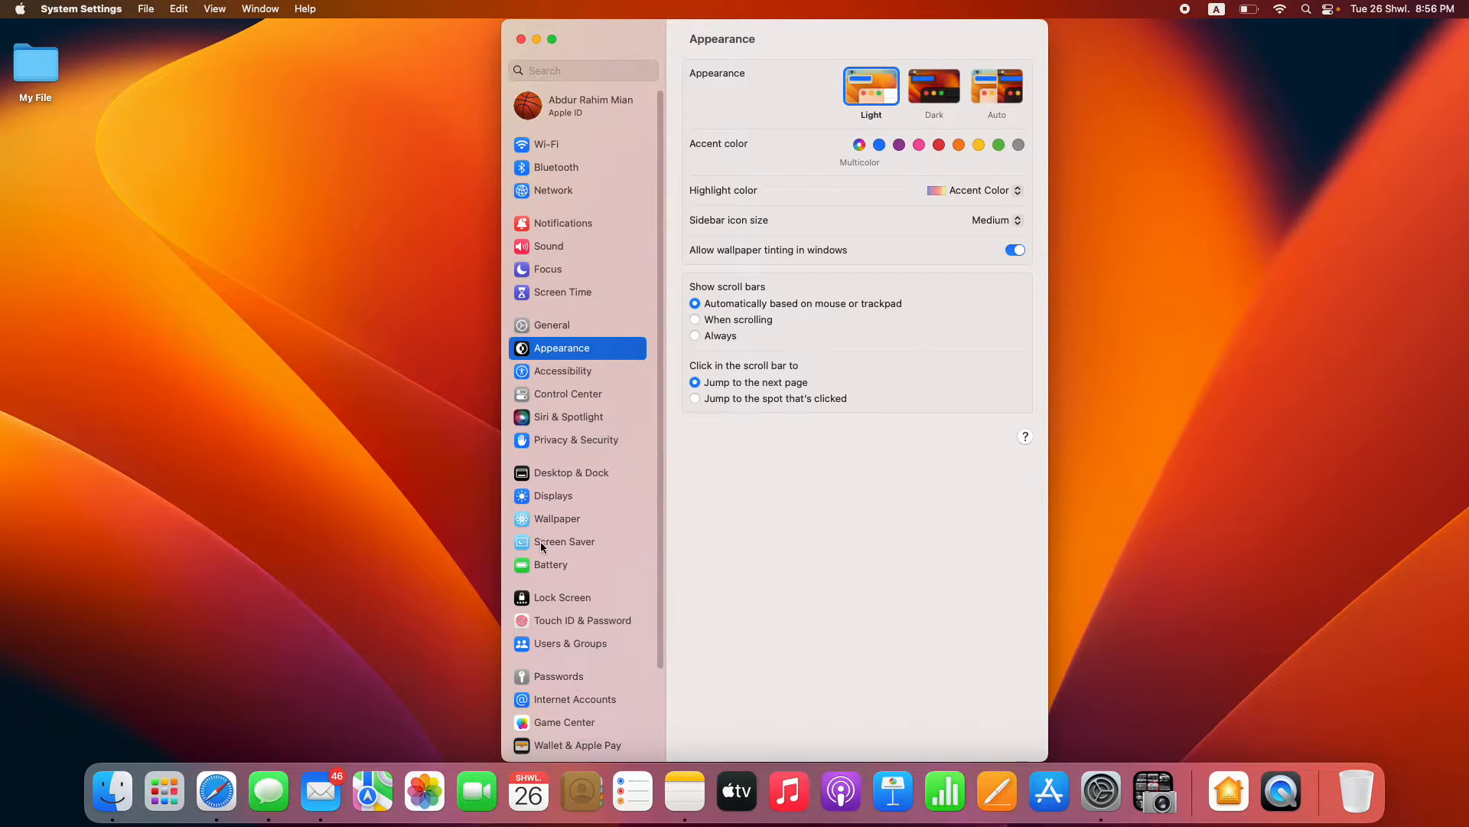
mouse_move(565, 548)
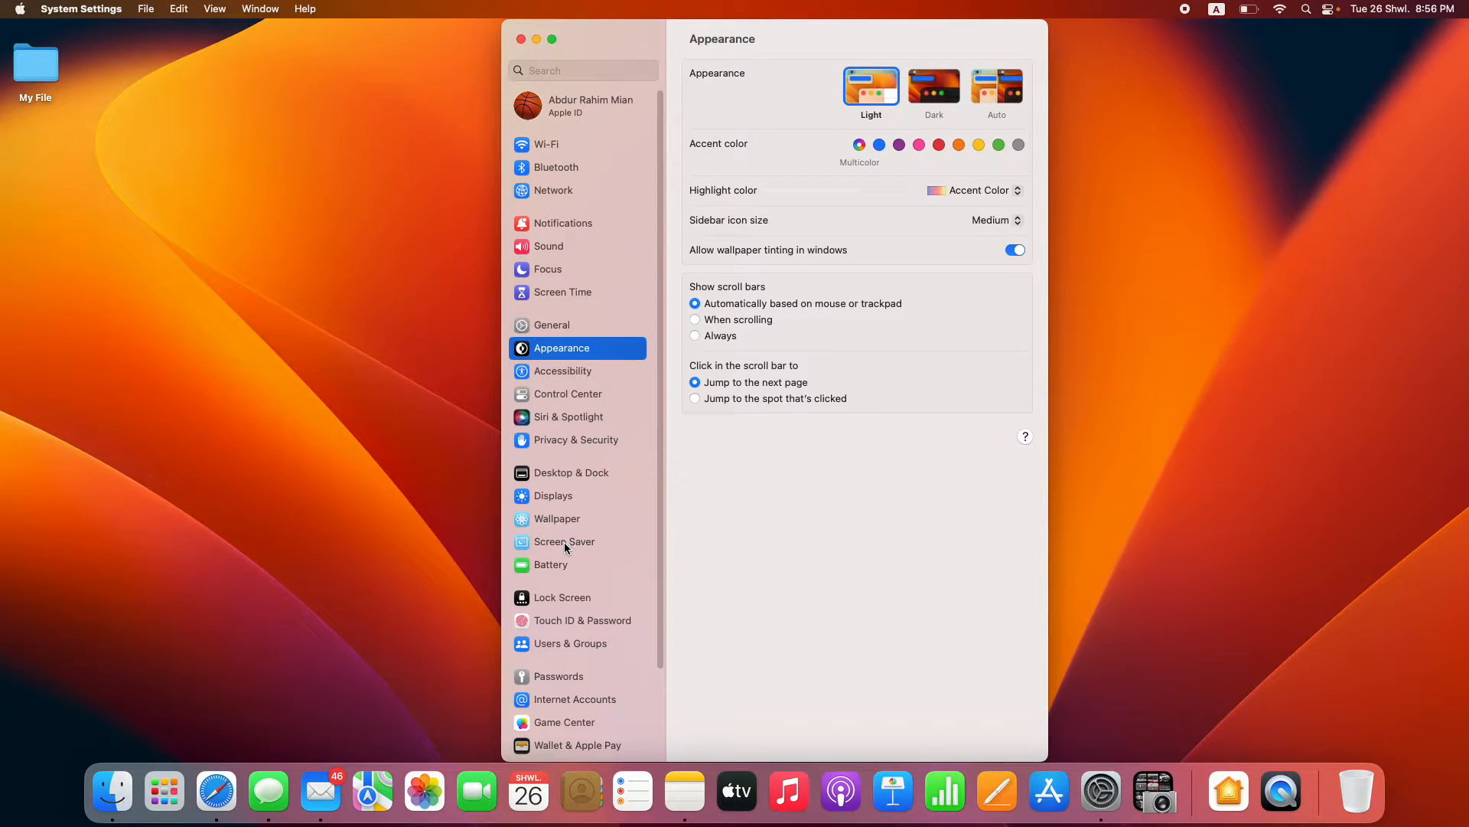
click(563, 542)
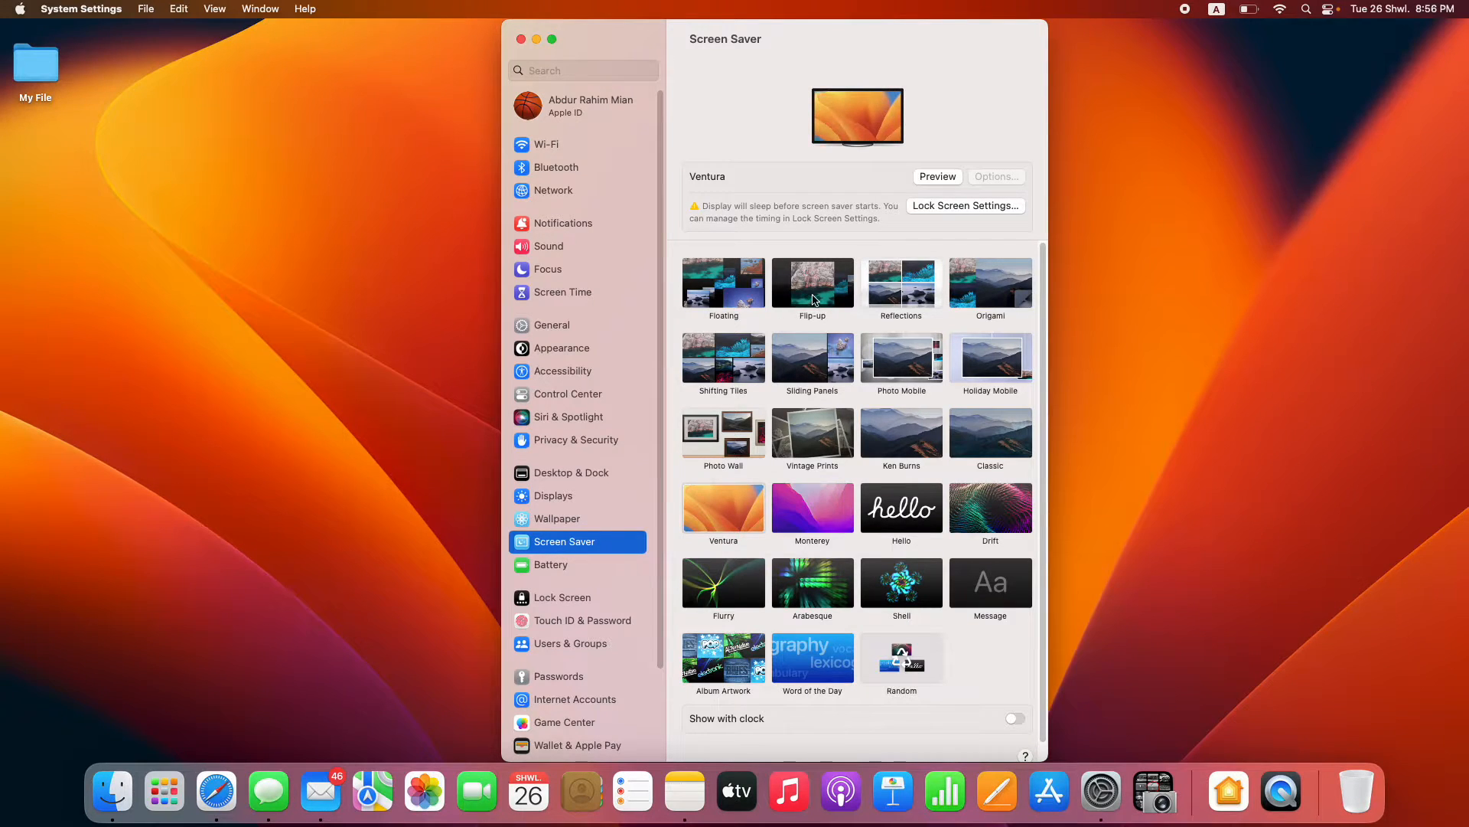
- Go from Screen Saver to the Lock Screen settings pane
click(563, 597)
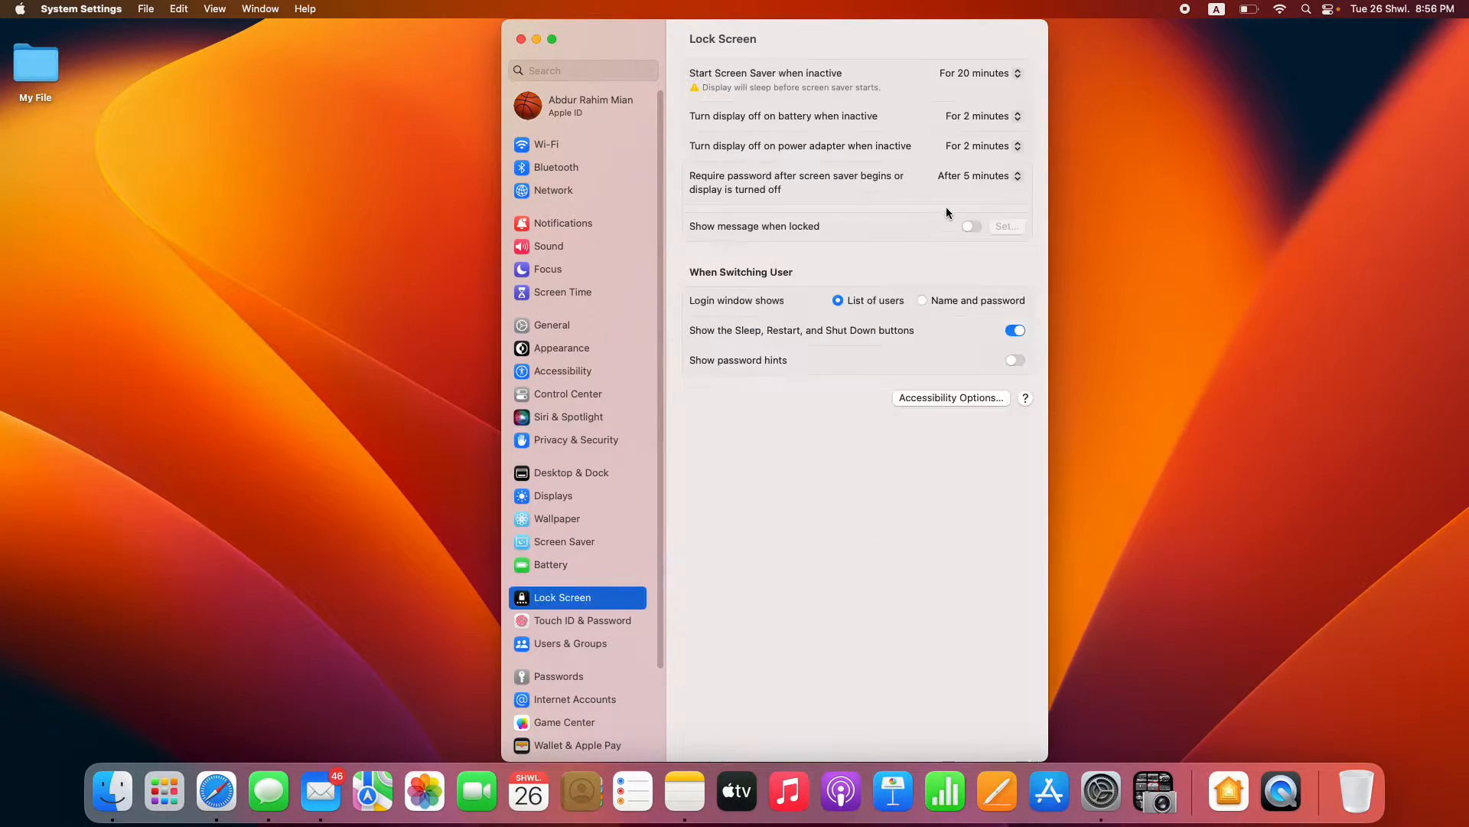
mouse_move(842, 121)
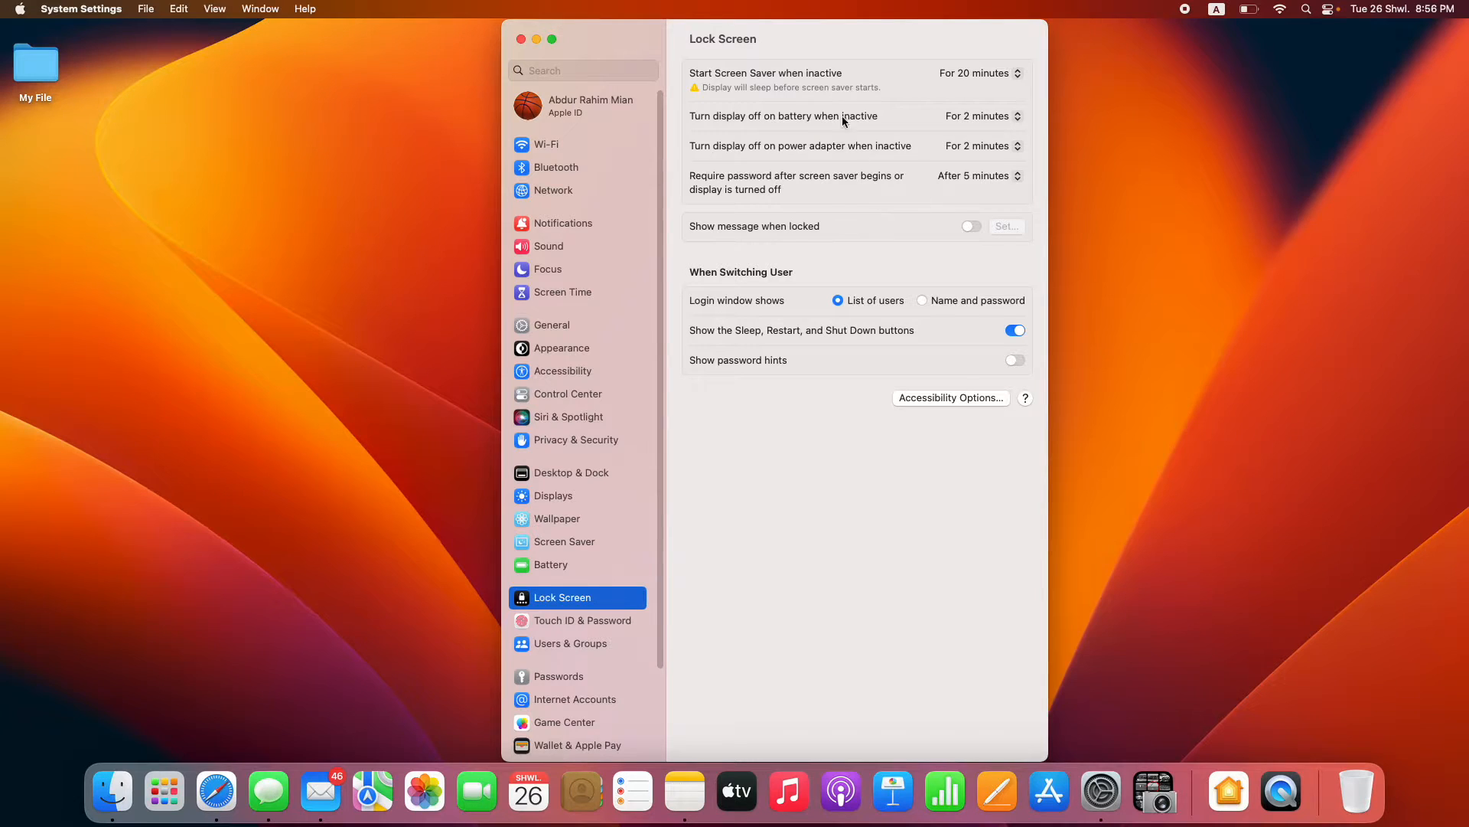
mouse_move(707, 126)
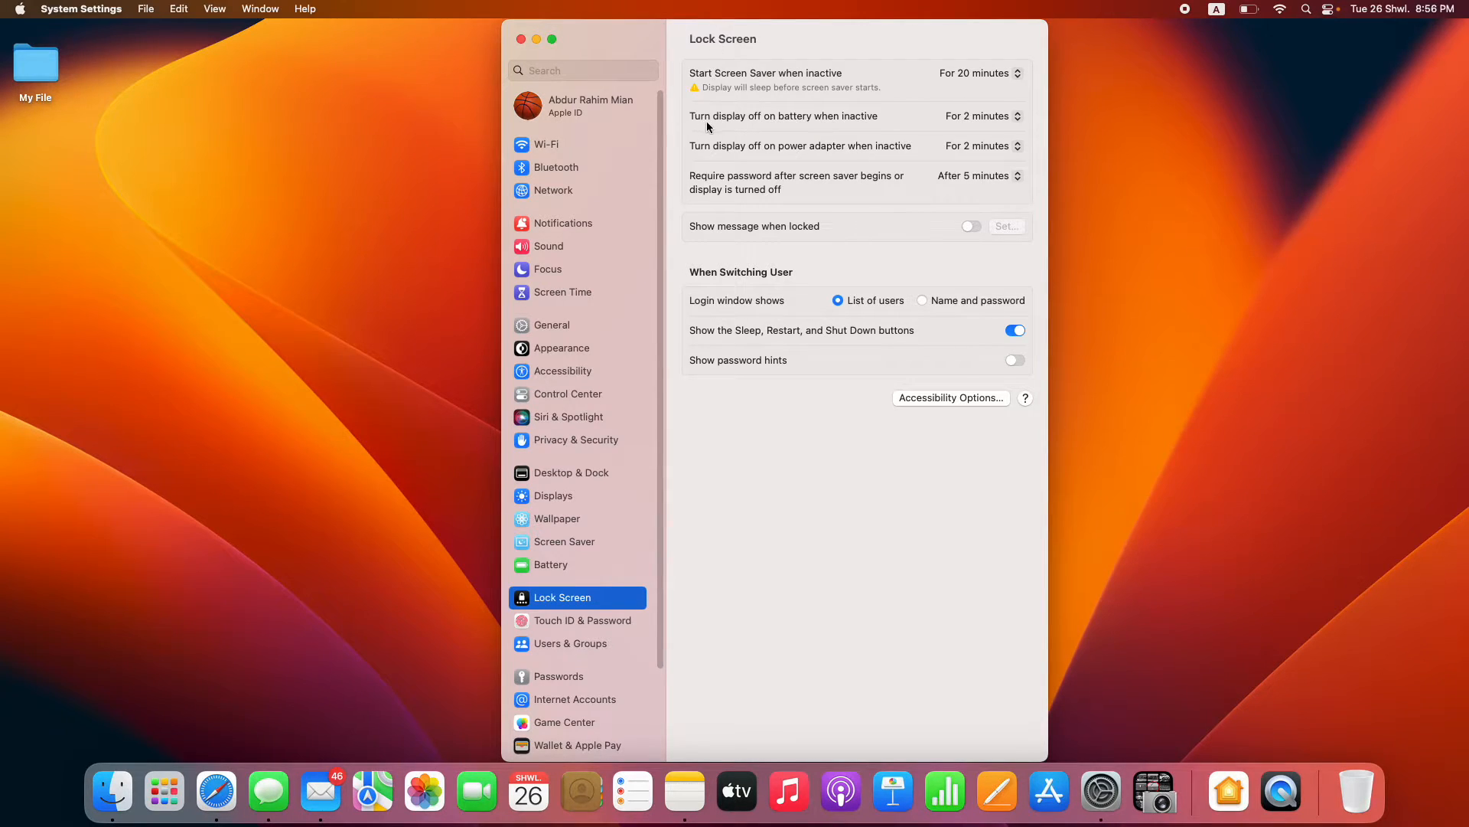
mouse_move(750, 126)
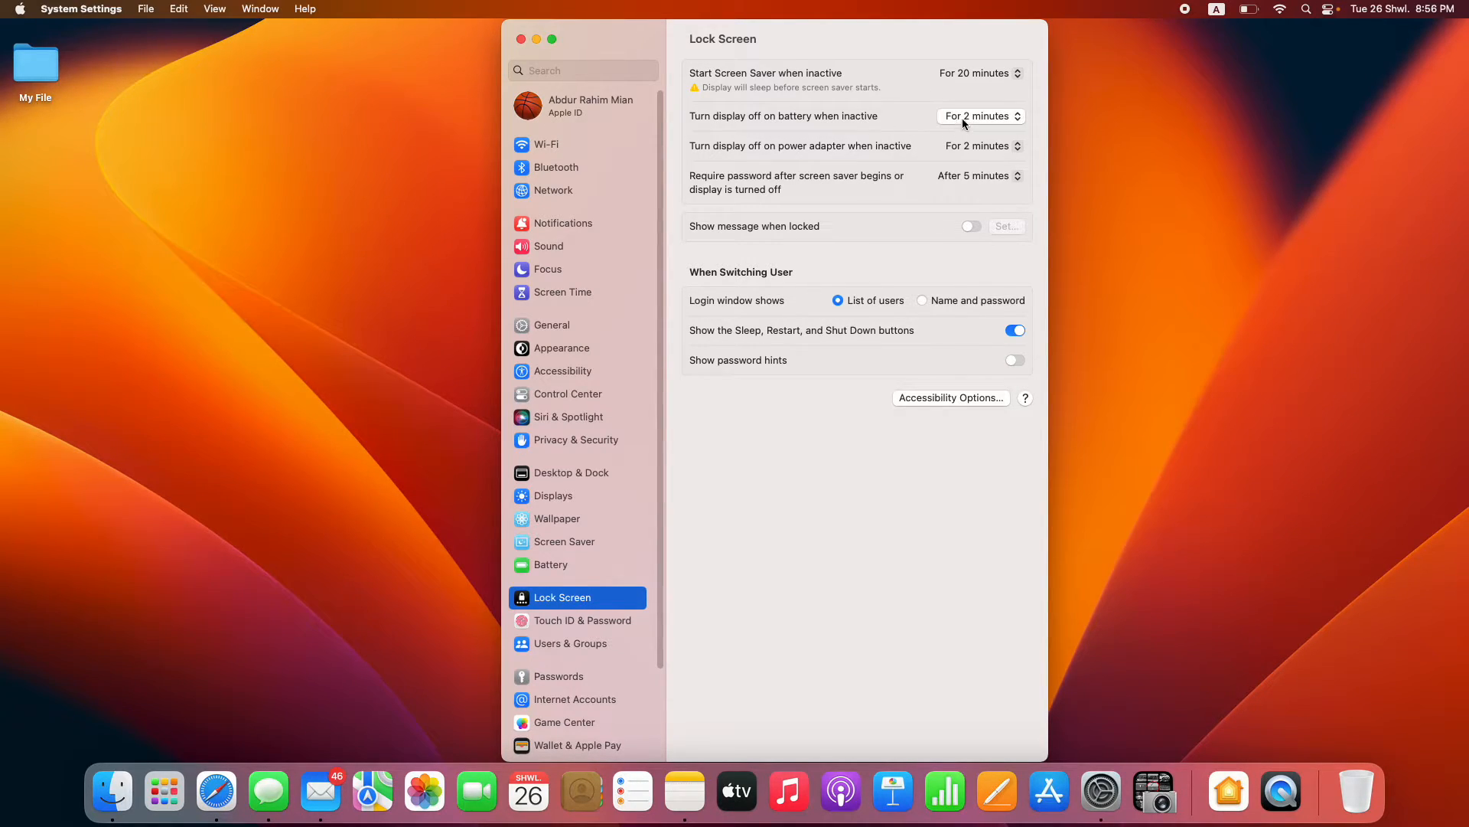
mouse_move(969, 122)
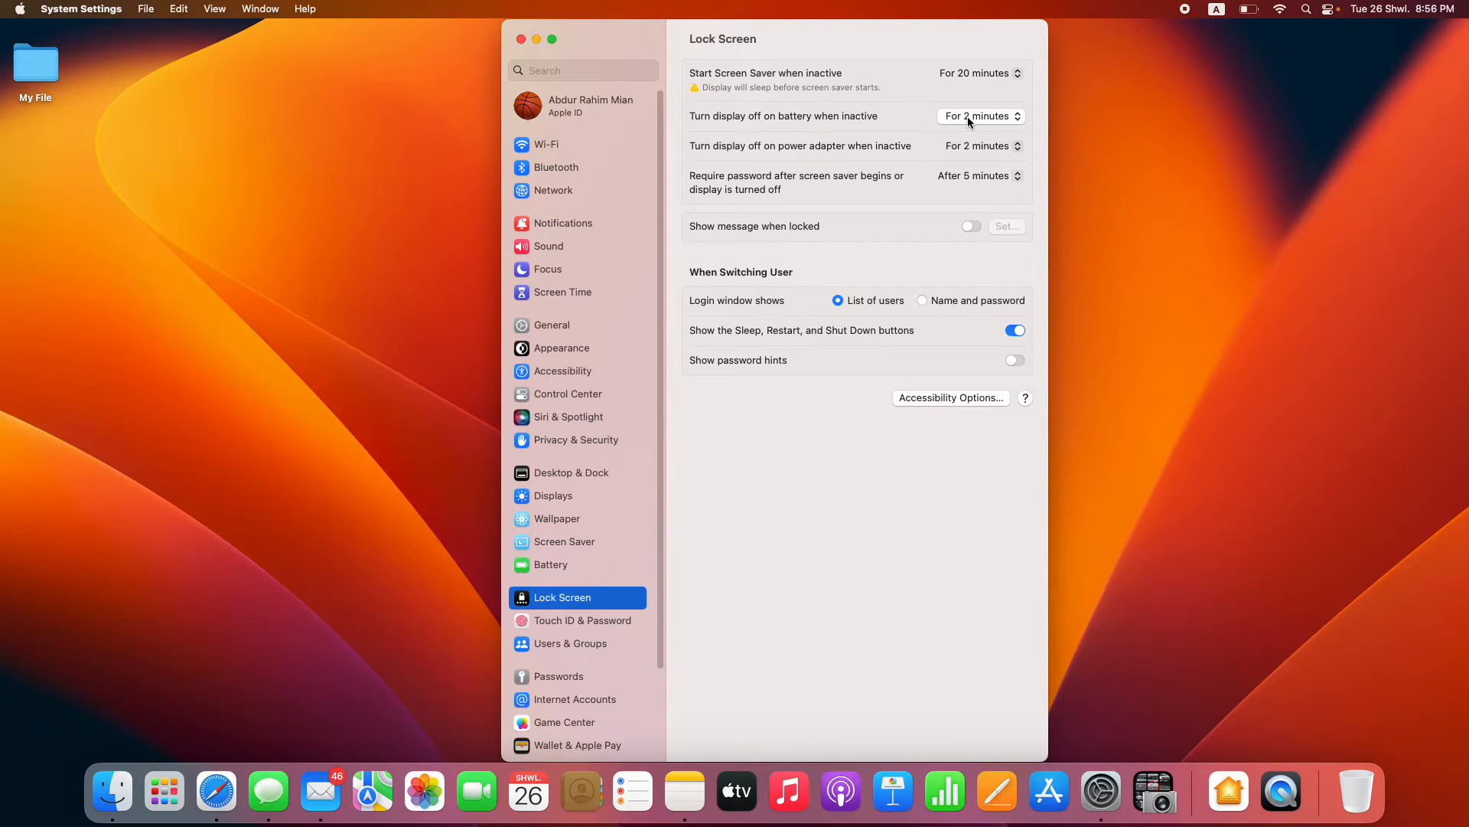
- Show the duration choices for turning the display off on battery
click(979, 116)
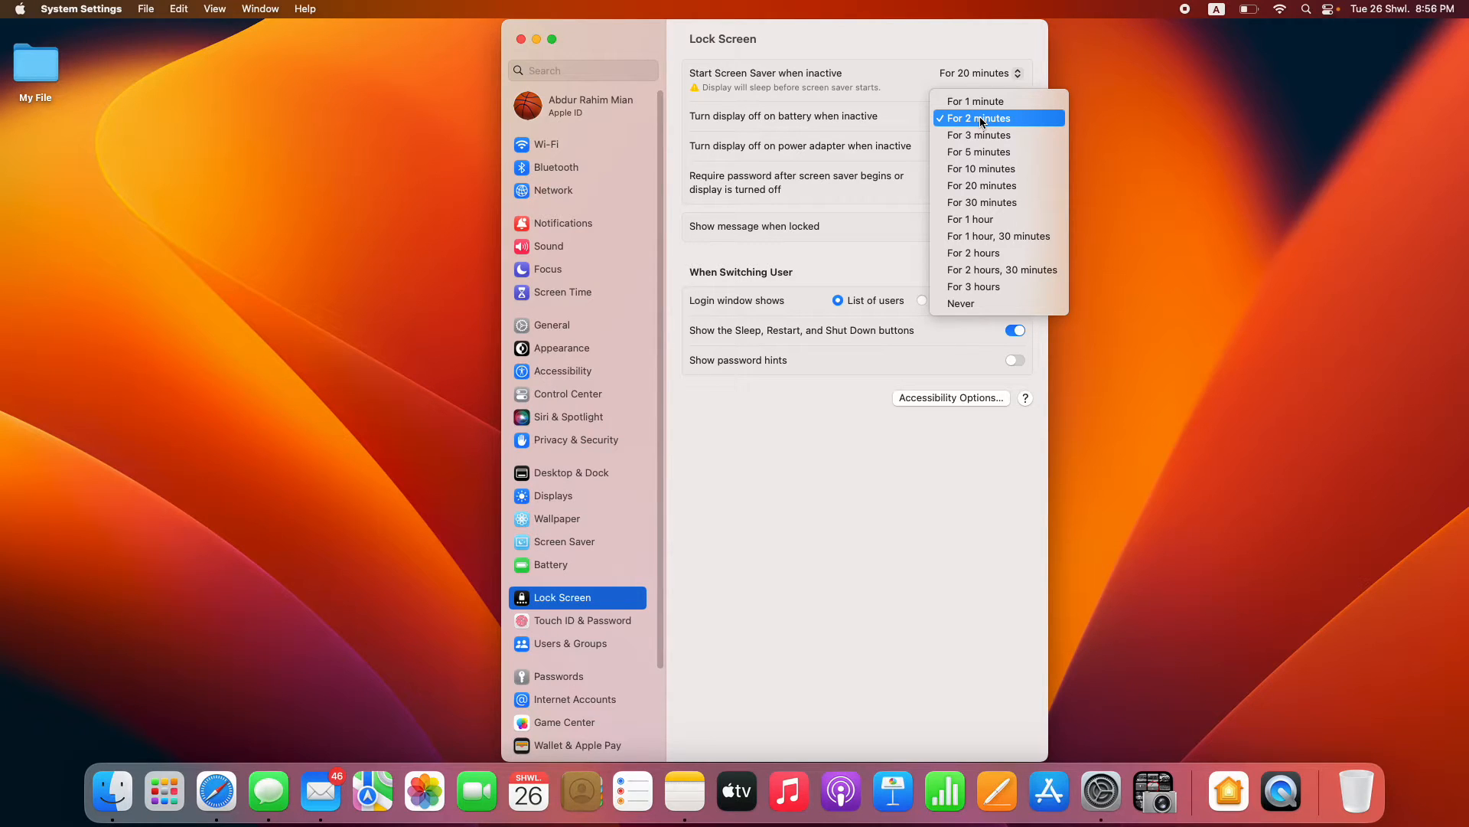
mouse_move(960, 304)
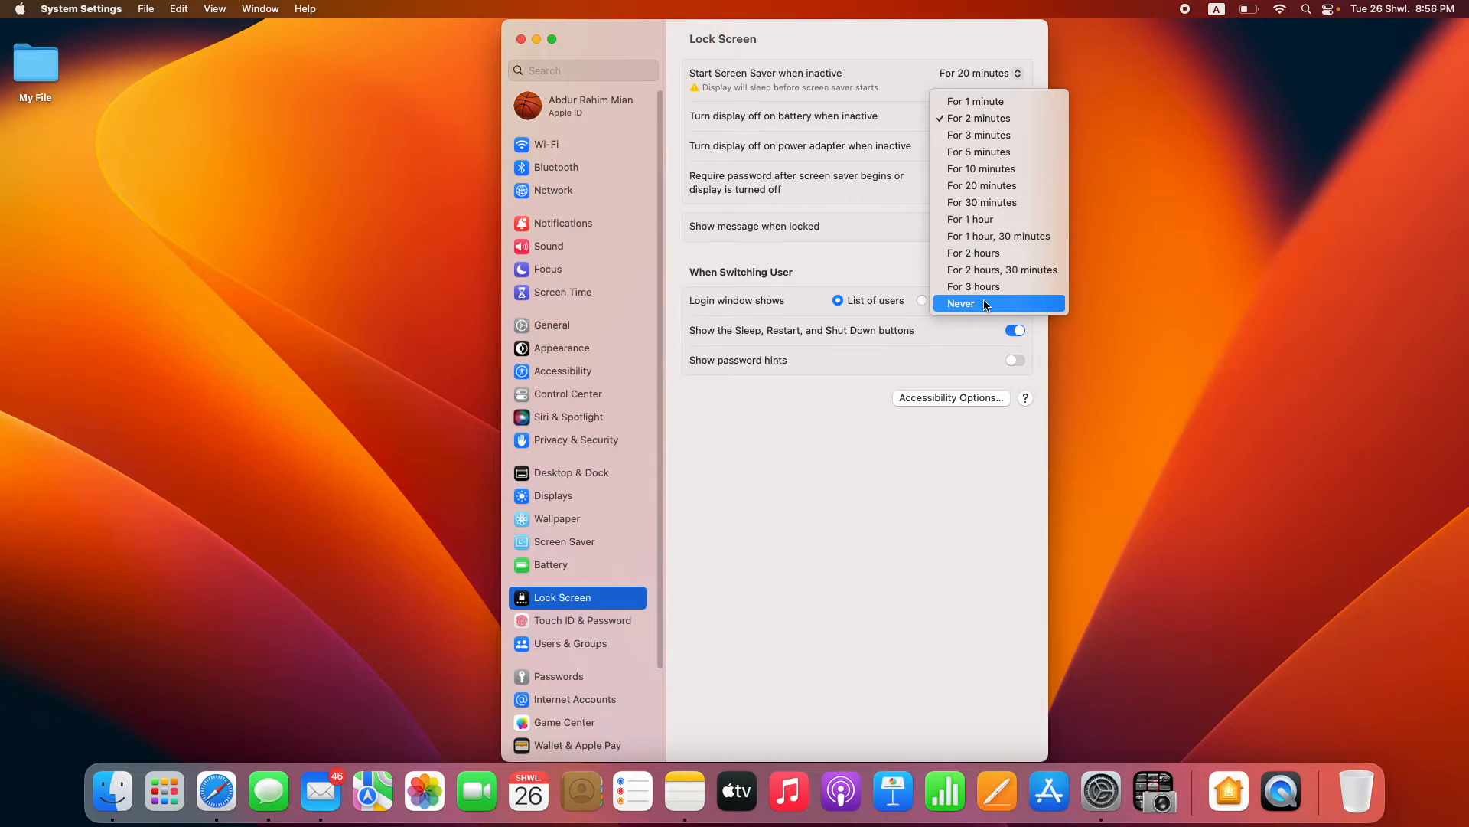
mouse_move(980, 306)
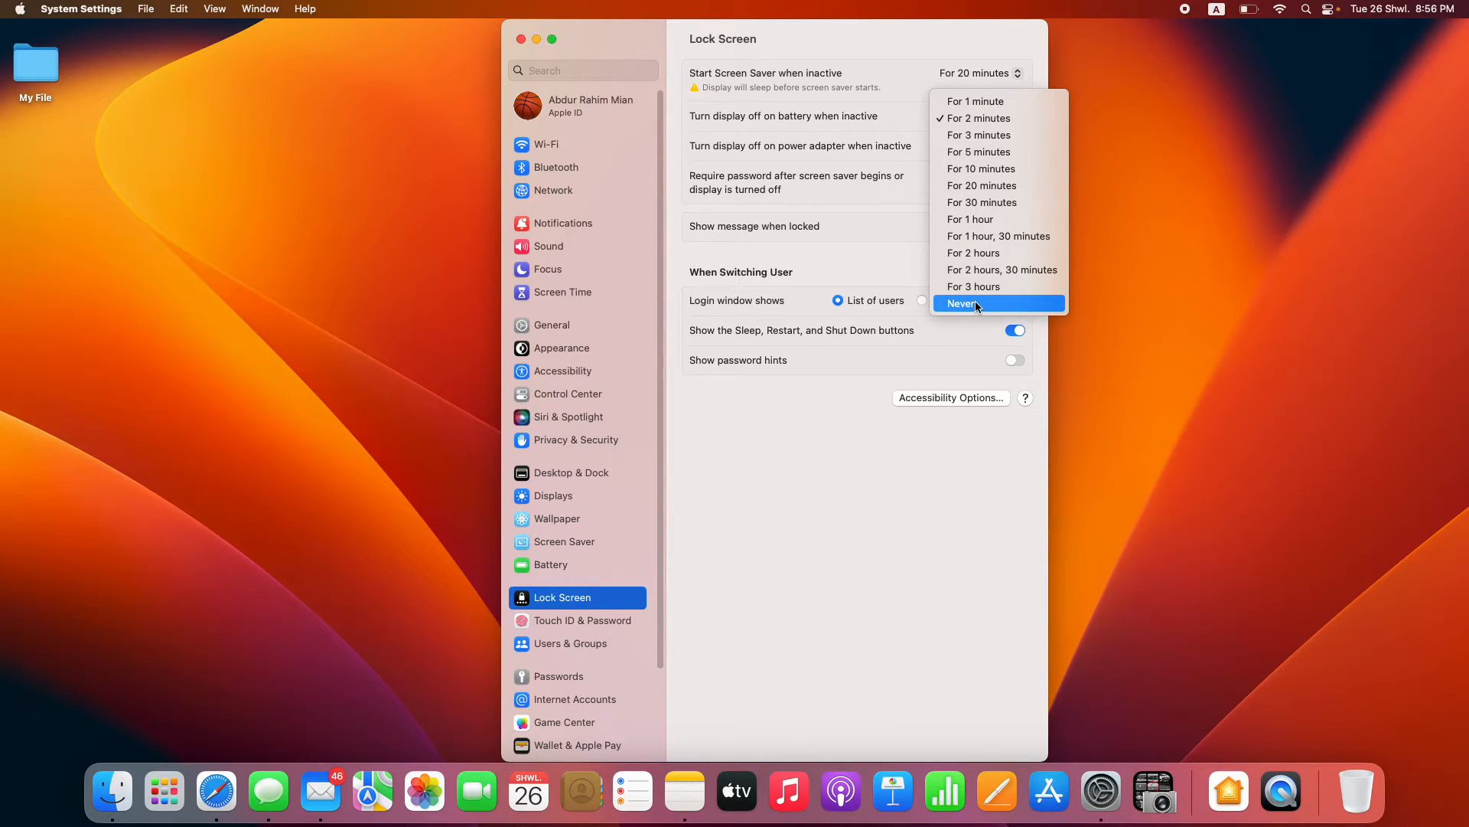
mouse_move(970, 309)
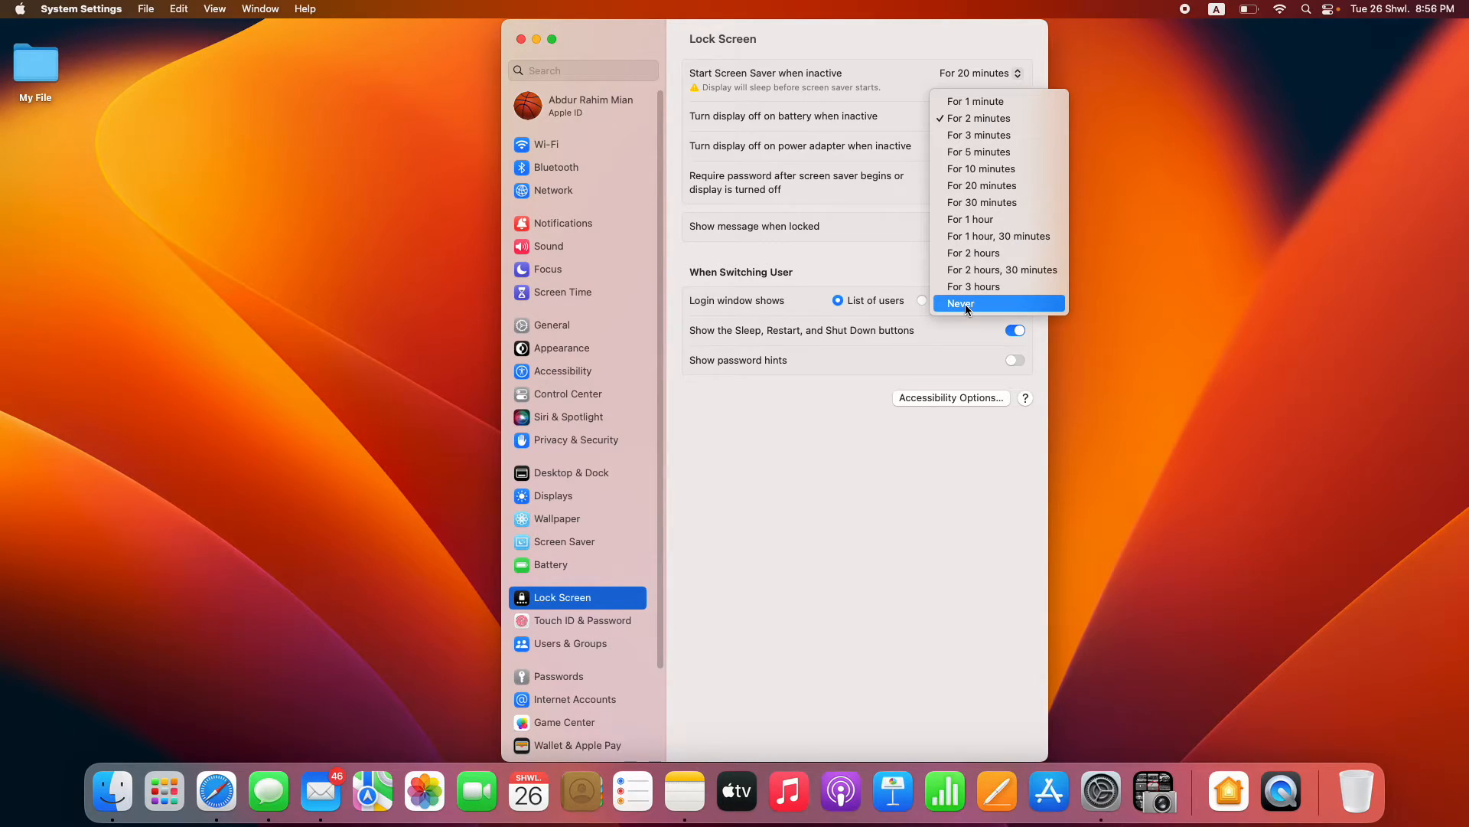
mouse_move(981, 168)
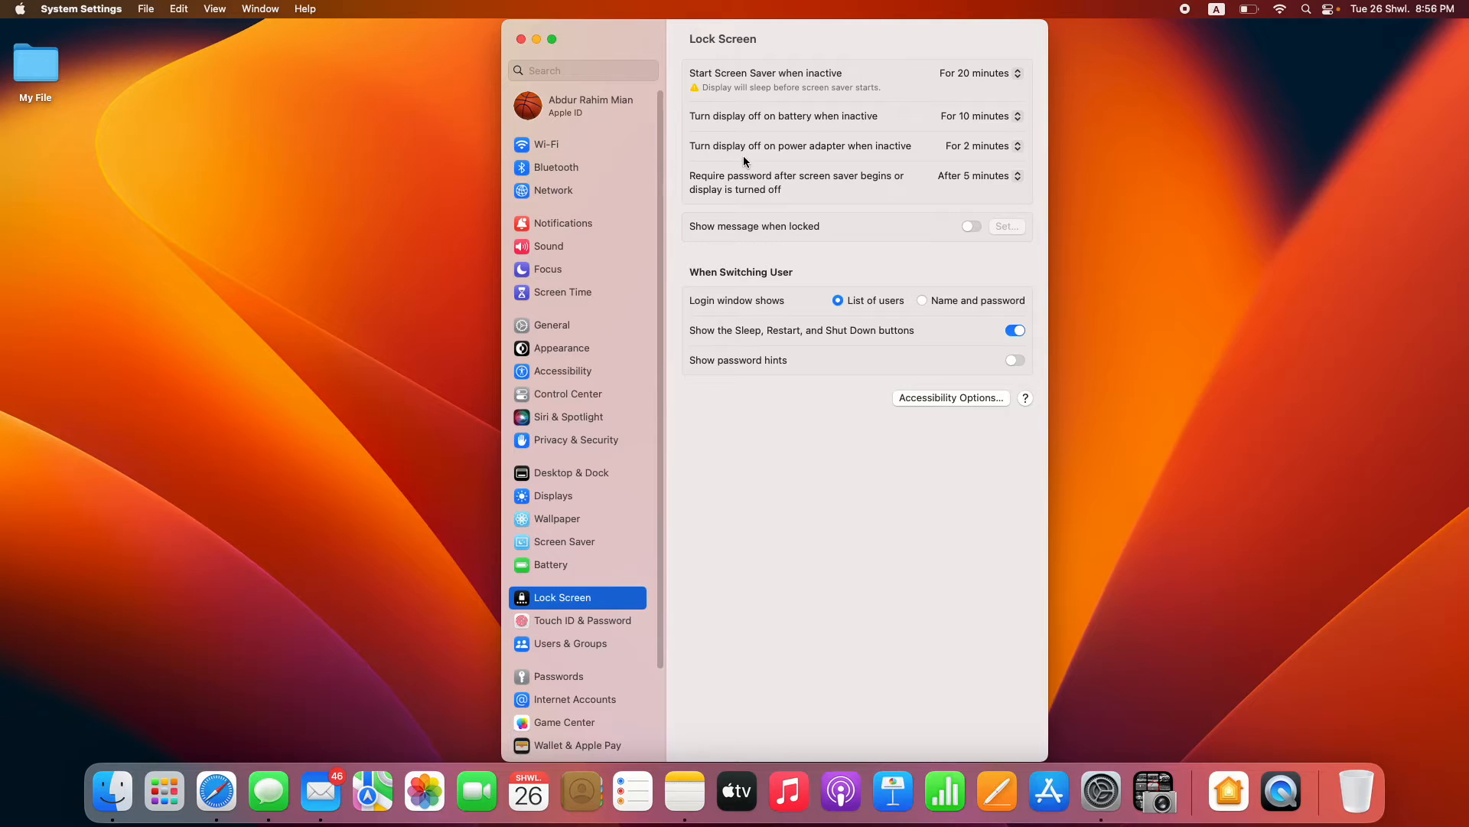
mouse_move(867, 158)
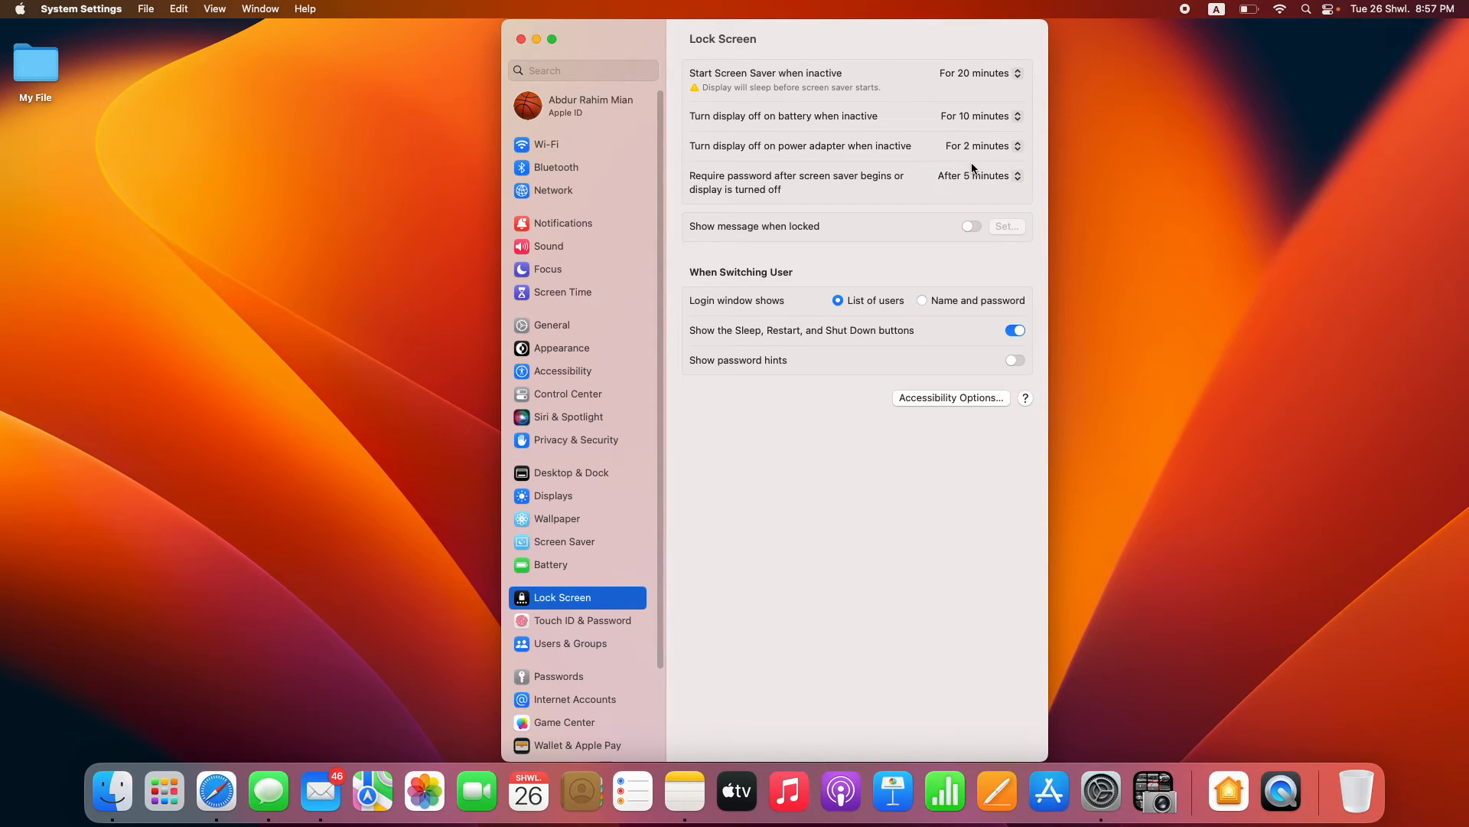
- Set display turn-off on power adapter to 10 minutes
click(980, 145)
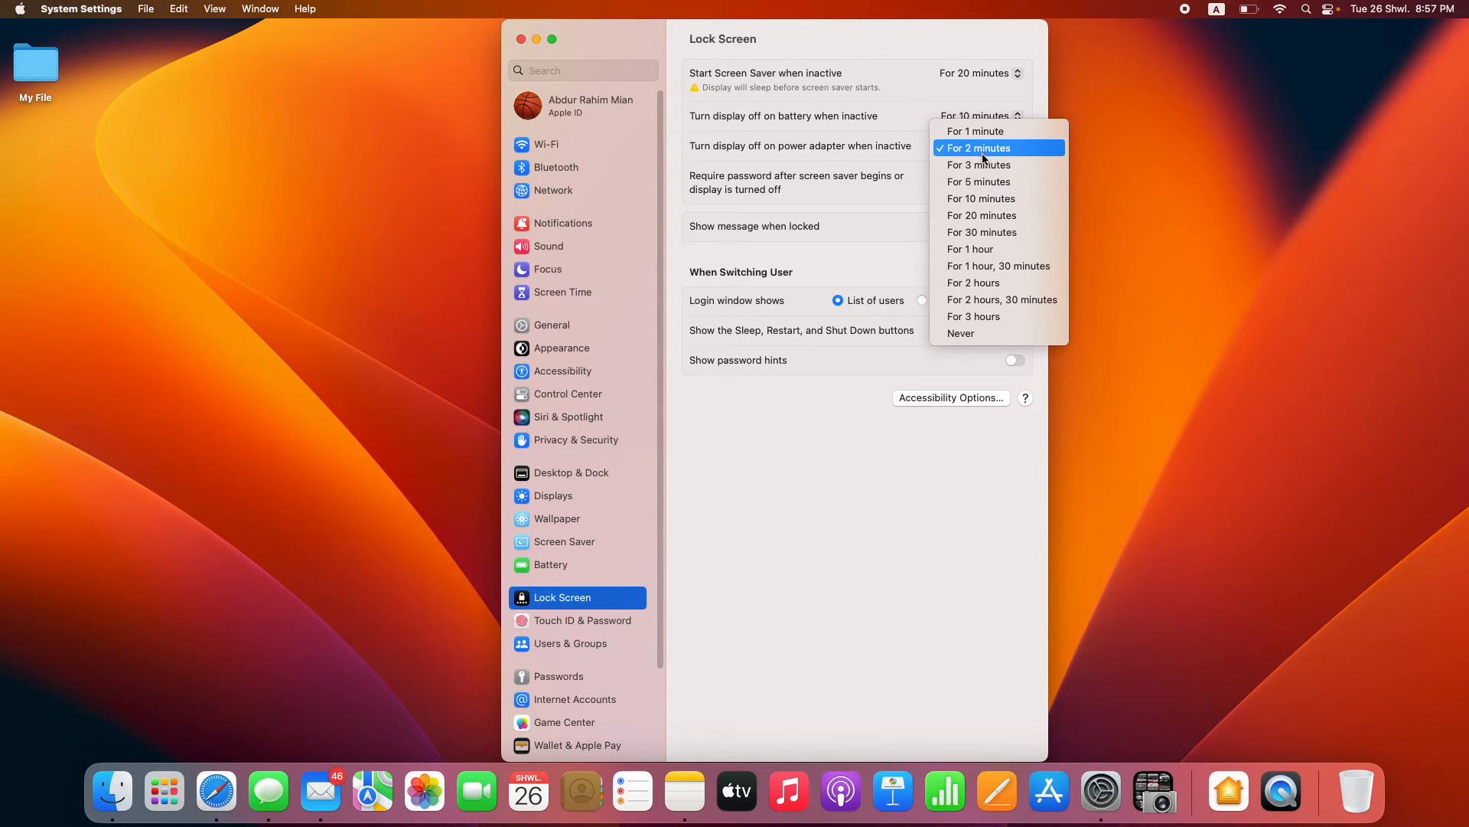
mouse_move(979, 165)
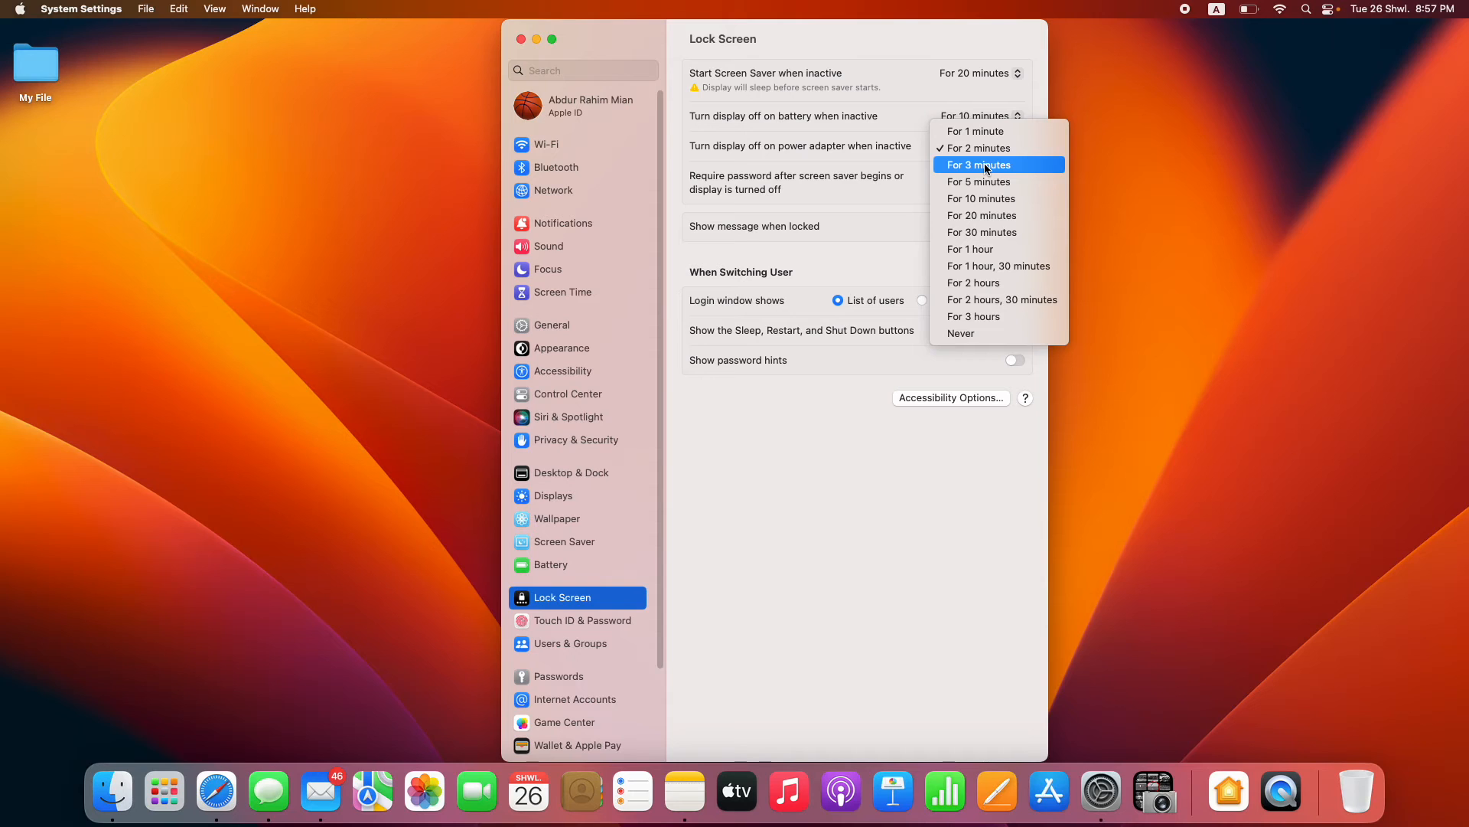
mouse_move(982, 197)
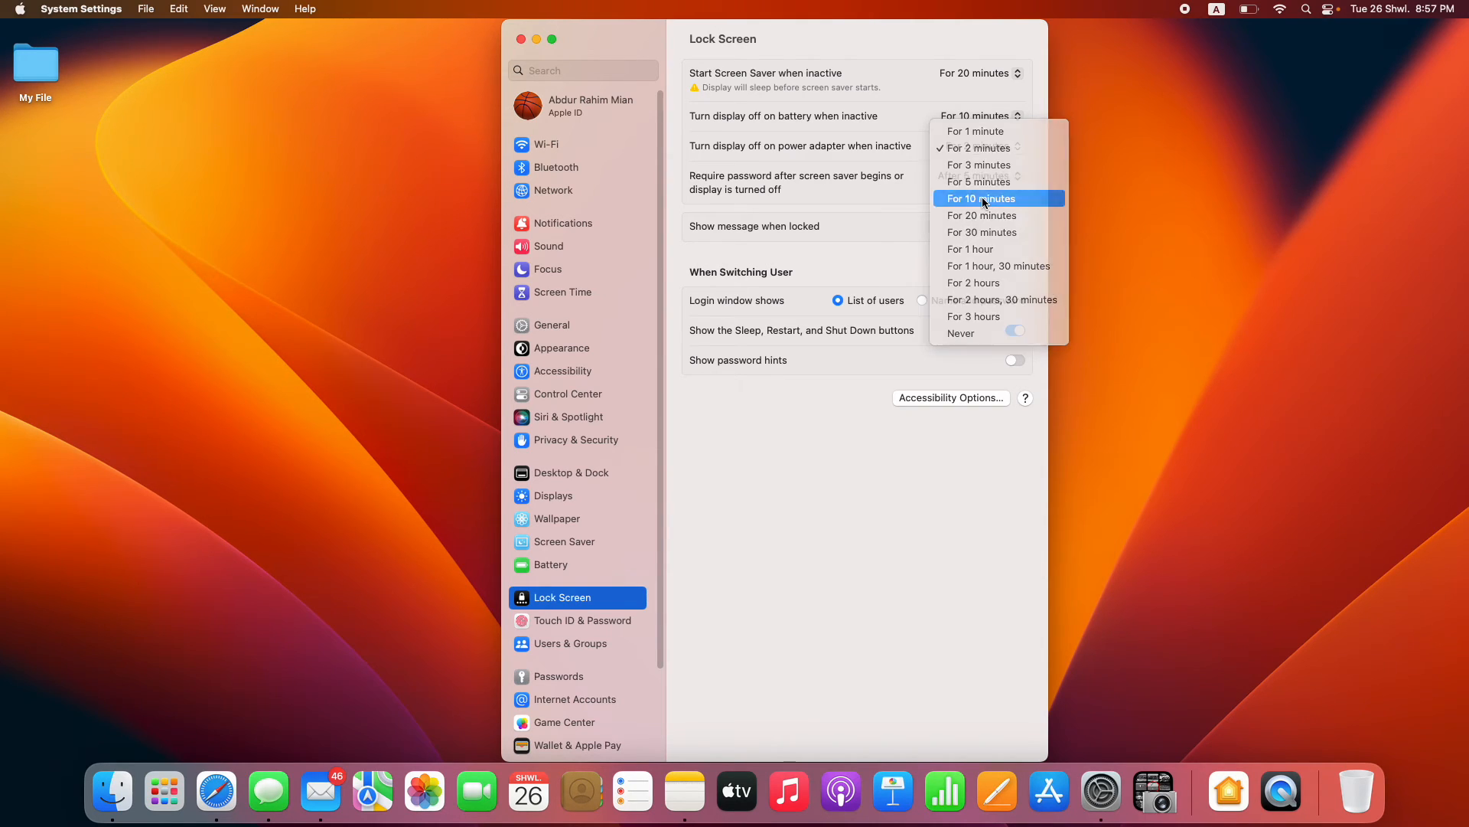
click(981, 197)
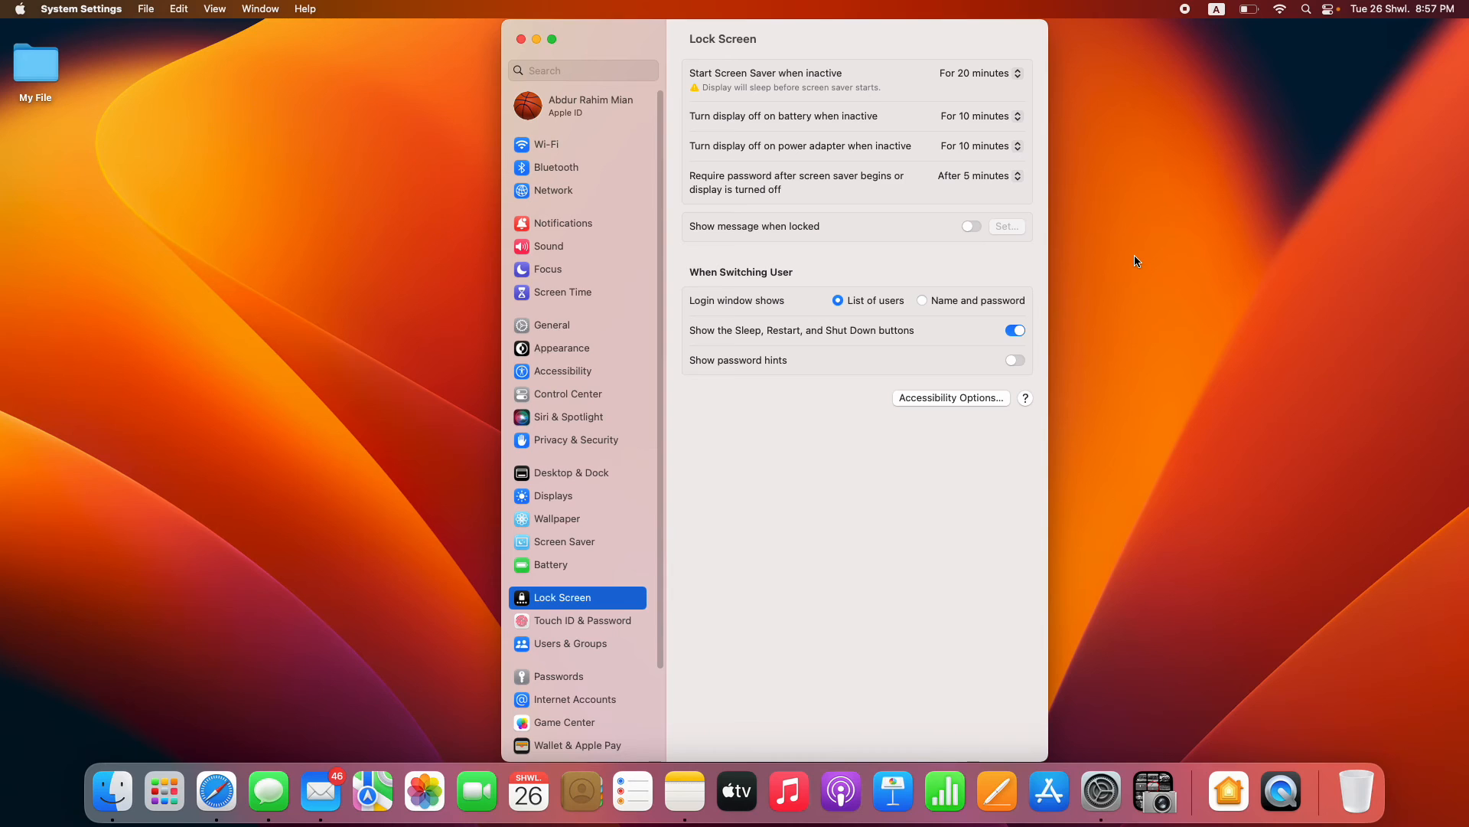